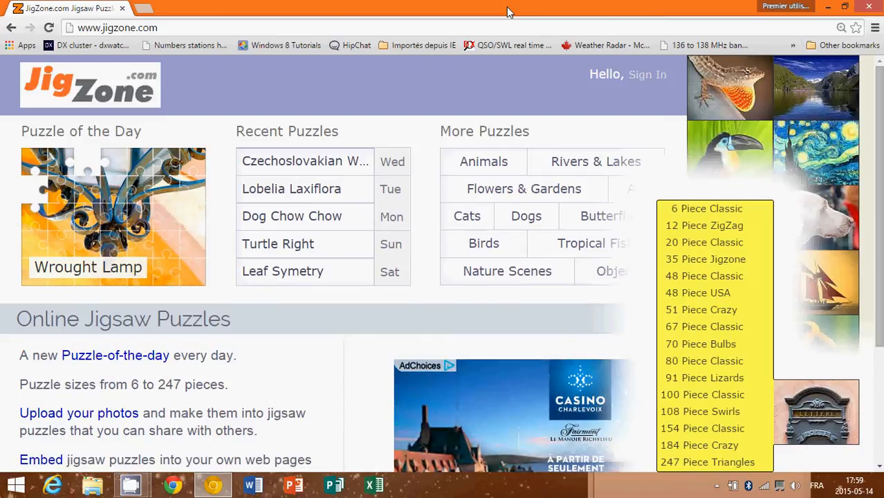
mouse_move(415, 9)
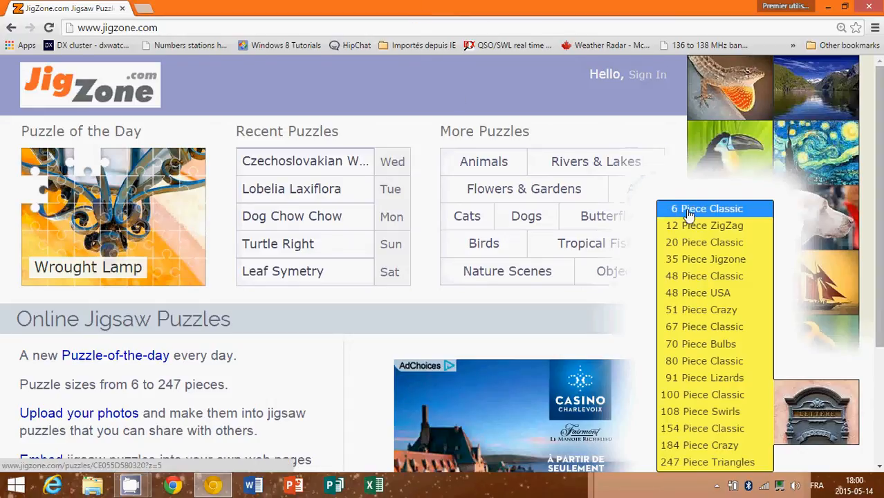
mouse_move(722, 334)
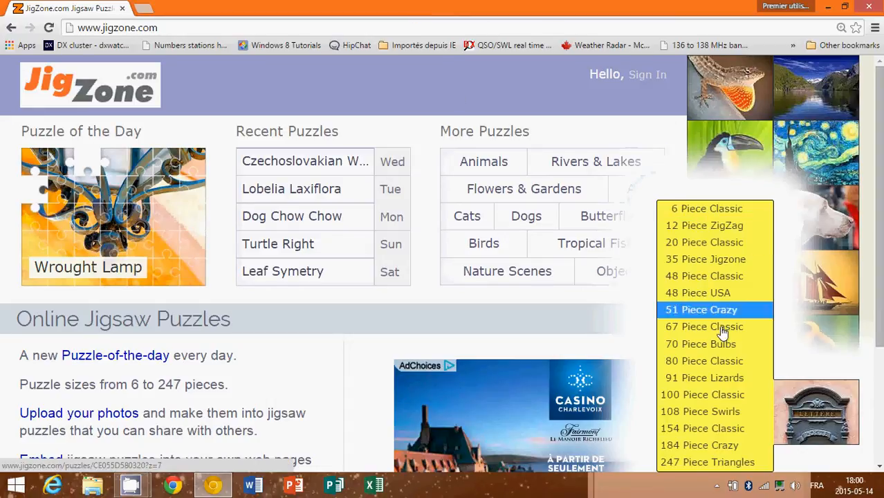
mouse_move(706, 462)
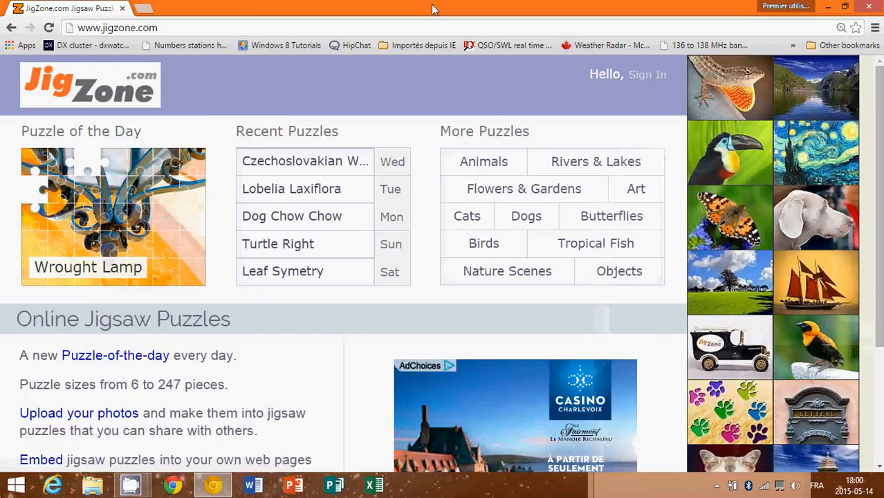
mouse_move(464, 303)
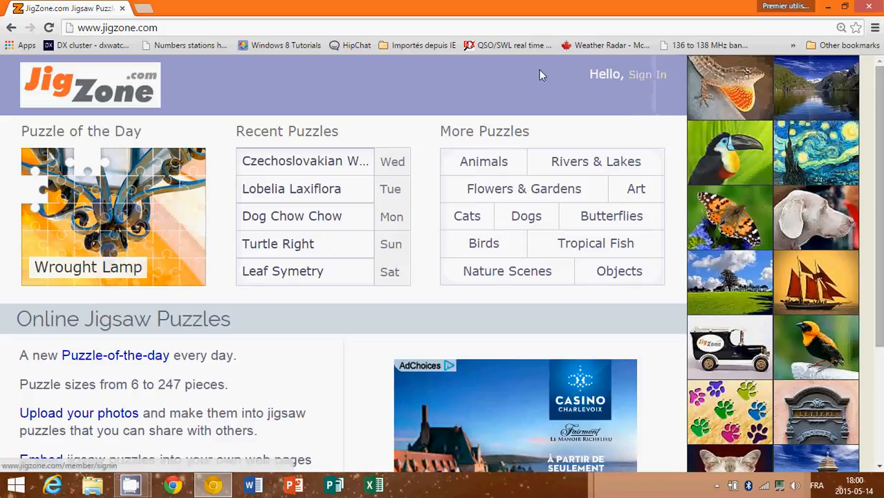
mouse_move(393, 93)
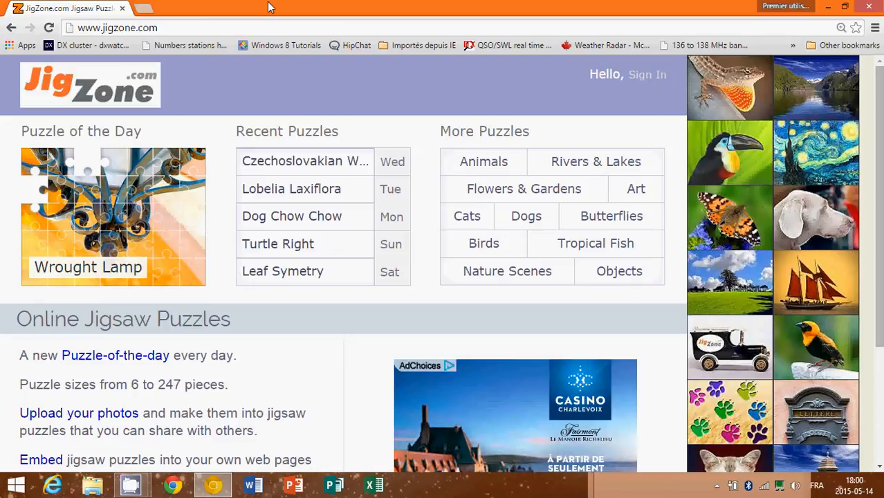
mouse_move(412, 104)
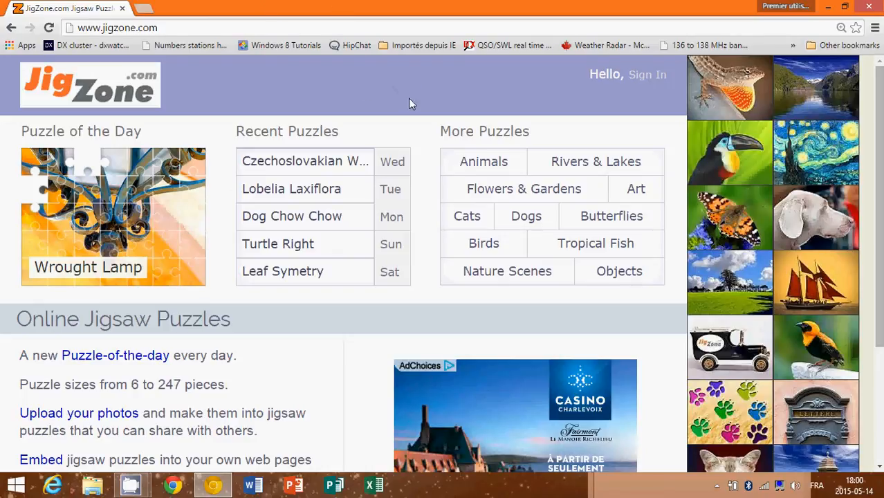
Start today's Wrought Lamp puzzle of the day as the 67 piece classic cut.
scroll(down, 3)
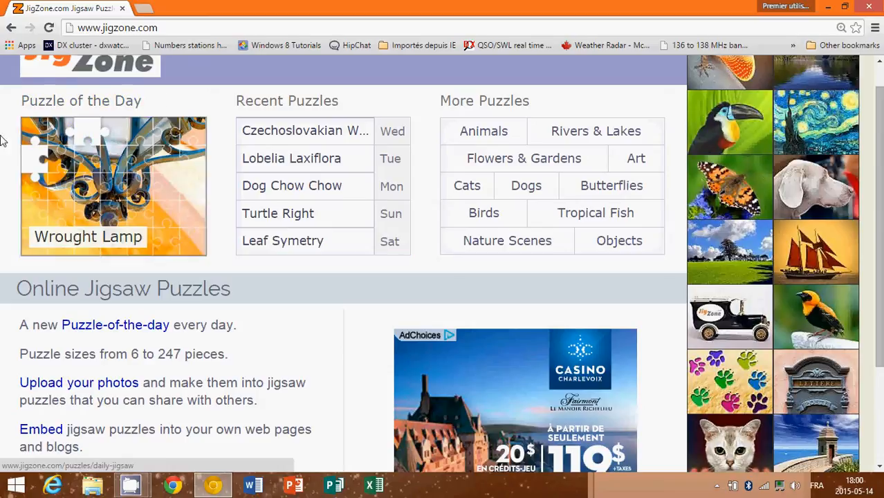
mouse_move(142, 111)
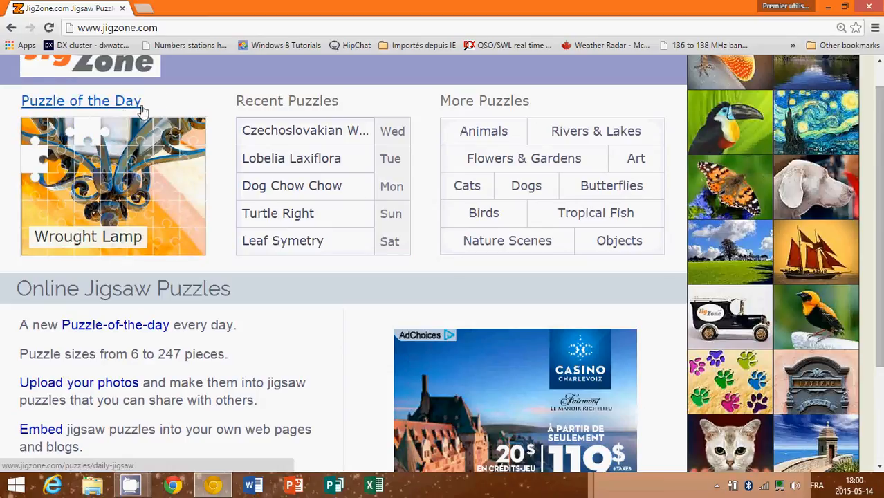
mouse_move(173, 194)
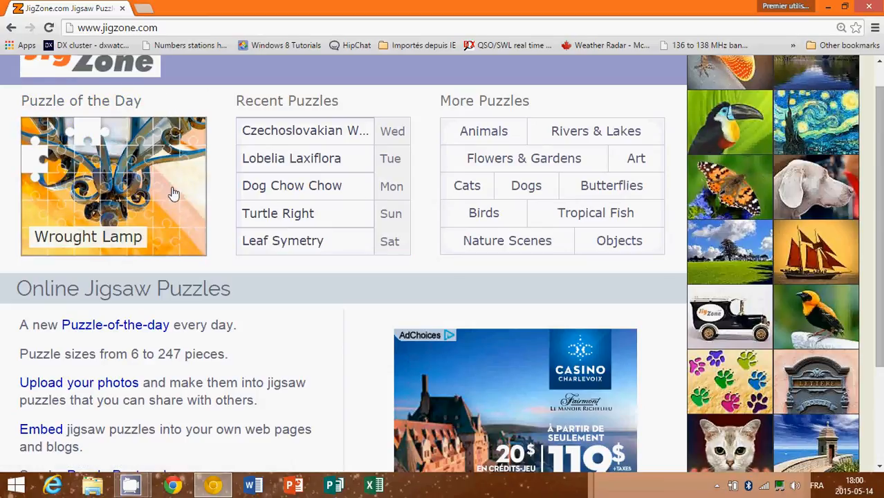
click(113, 187)
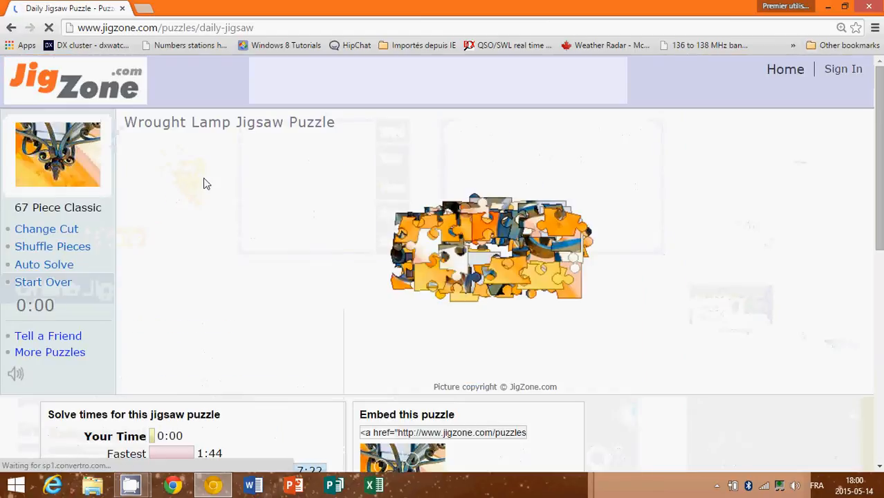
click(53, 246)
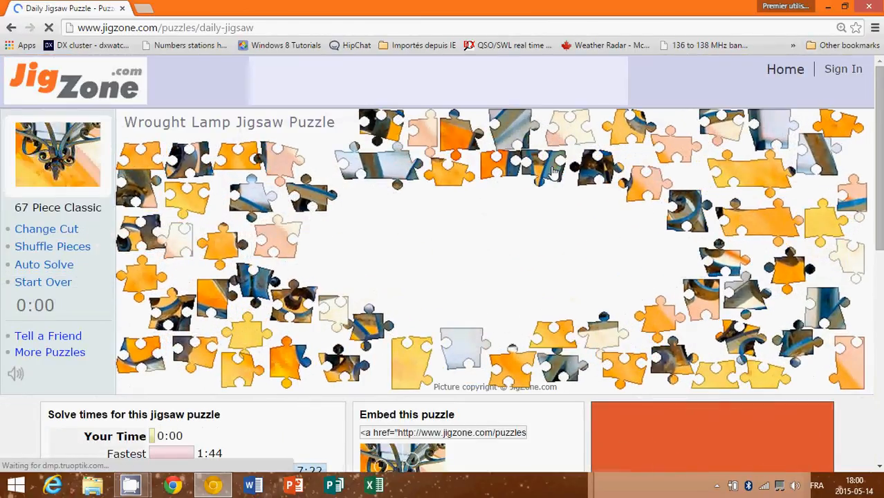
mouse_move(699, 215)
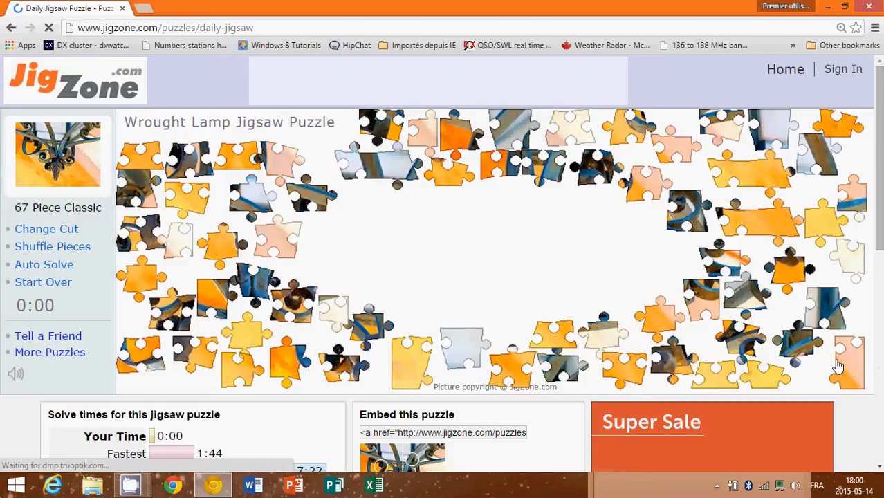
mouse_move(346, 268)
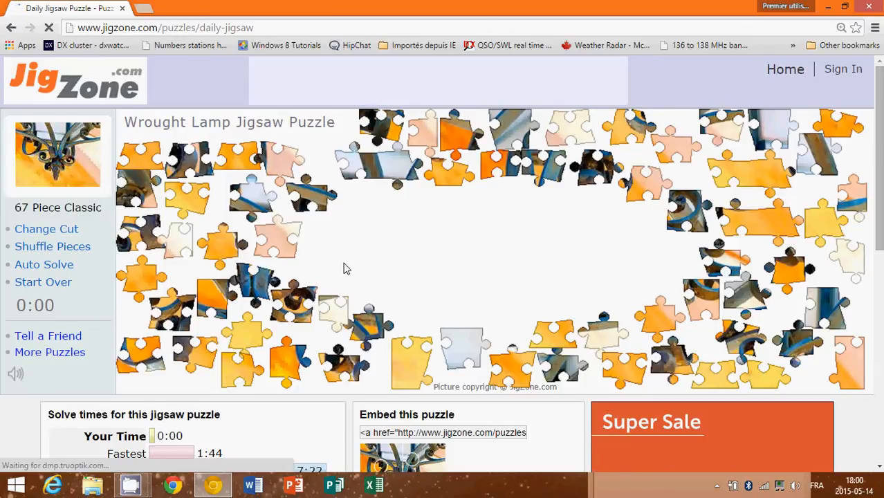
mouse_move(760, 146)
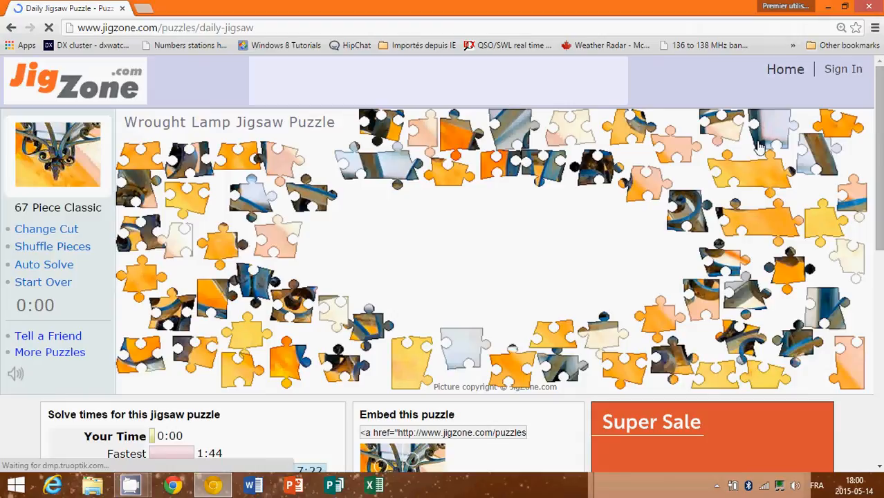
mouse_move(772, 213)
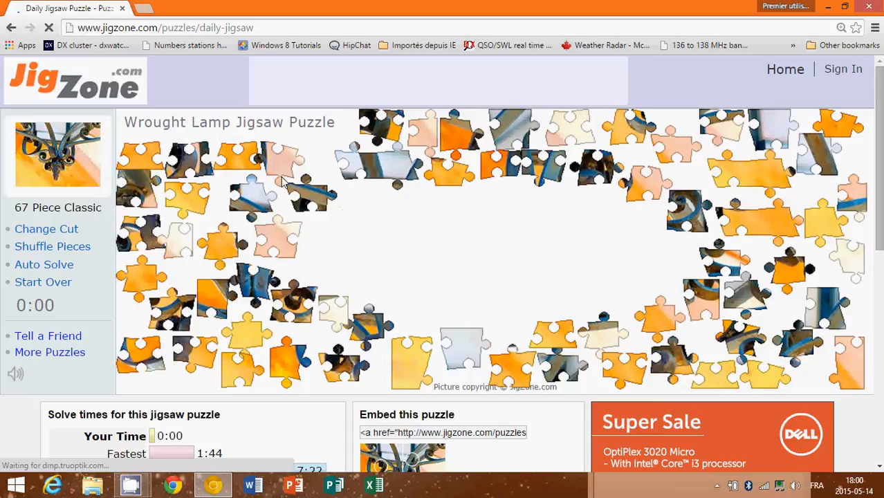
mouse_move(463, 252)
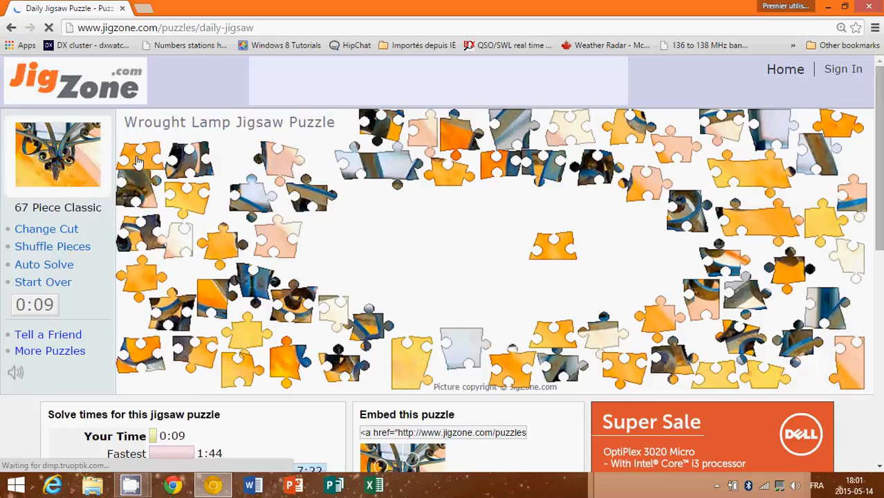
mouse_move(814, 380)
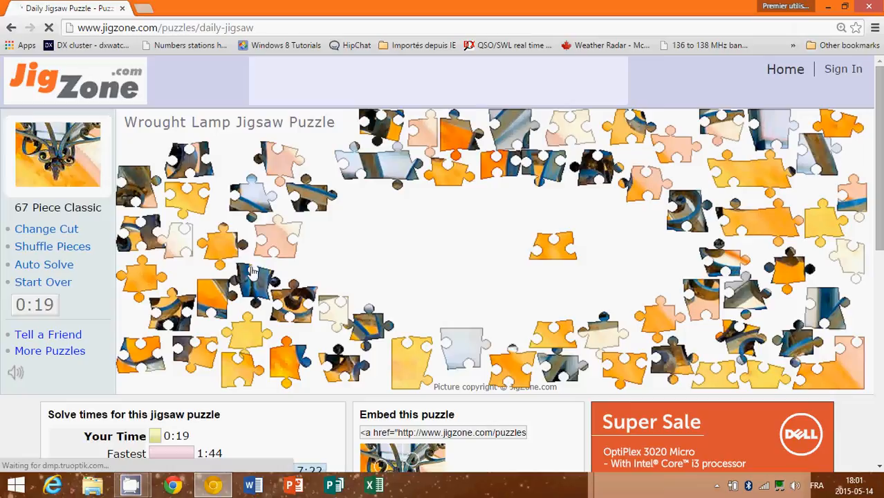
mouse_move(560, 298)
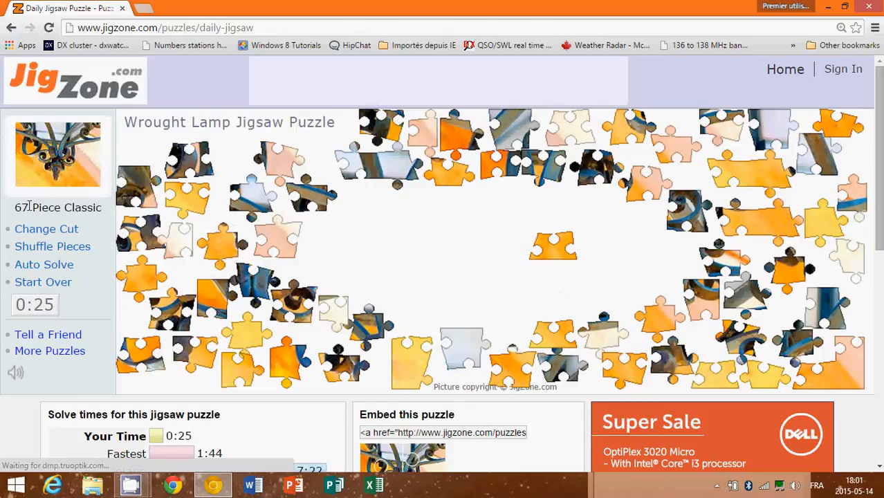
mouse_move(500, 255)
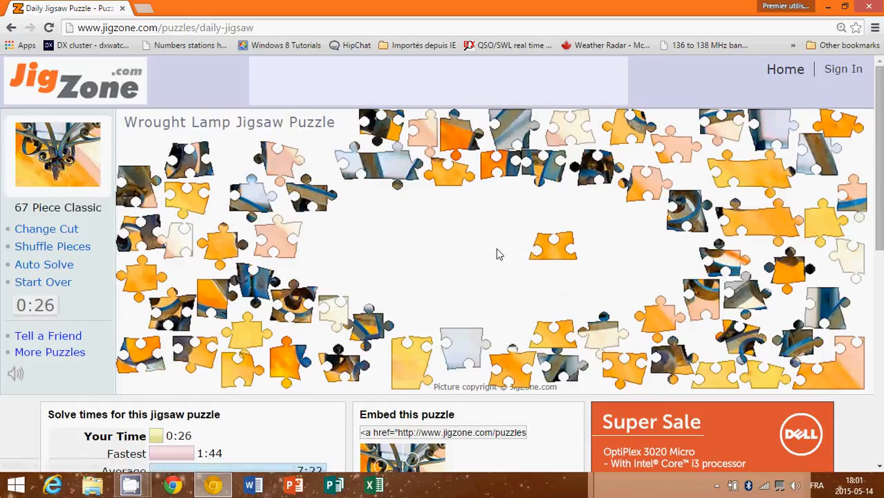
mouse_move(607, 263)
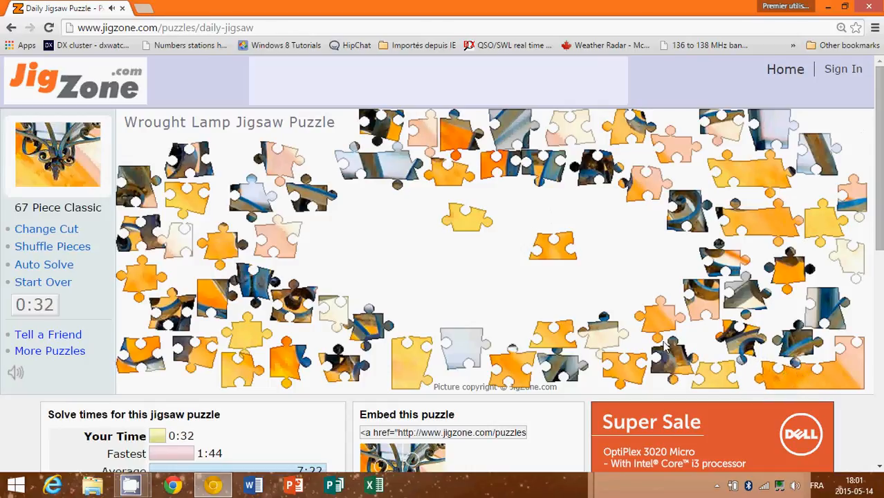
mouse_move(482, 223)
text(www.jigzone.com/)
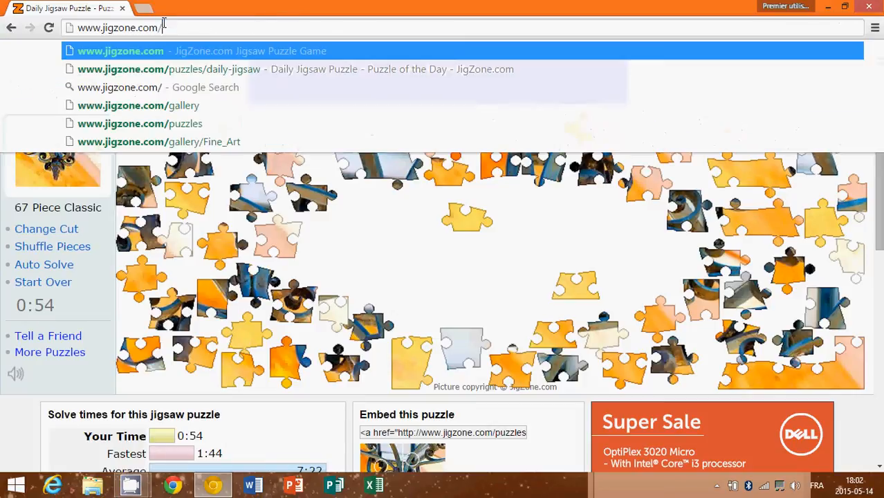
Browse the puzzle gallery and view the Christmas collection under Holidays.
click(120, 50)
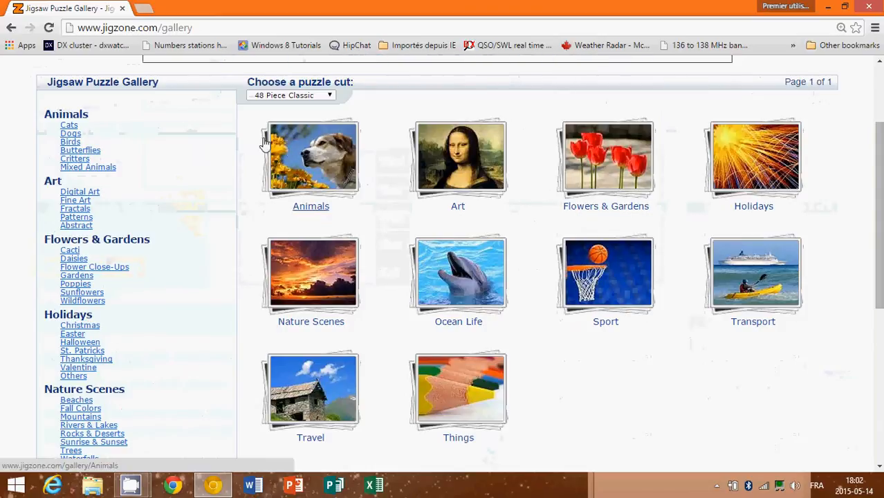
scroll(down, 3)
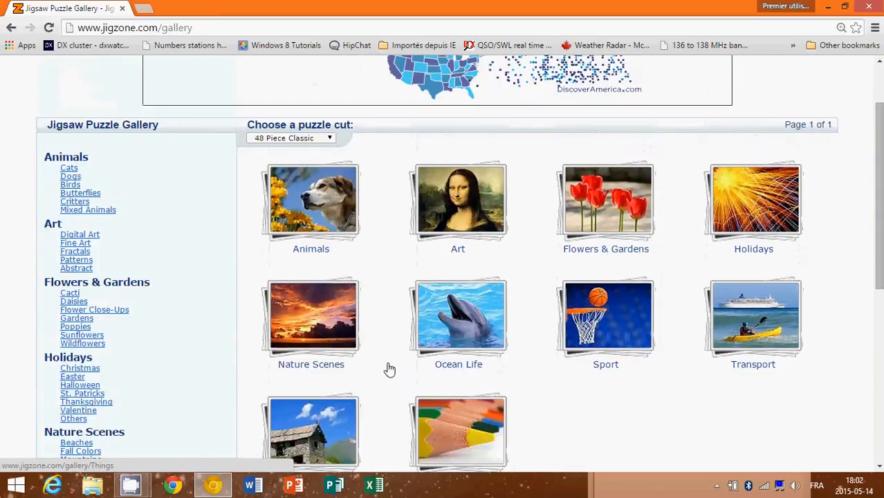
scroll(down, 3)
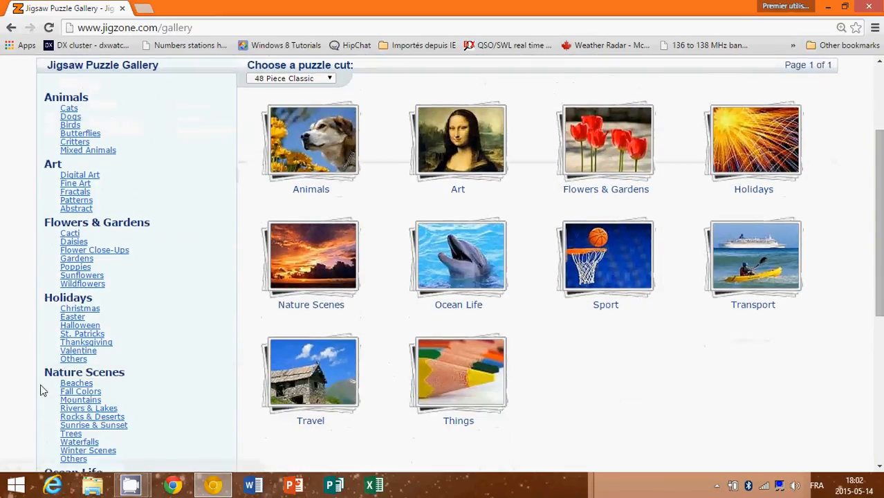
click(78, 309)
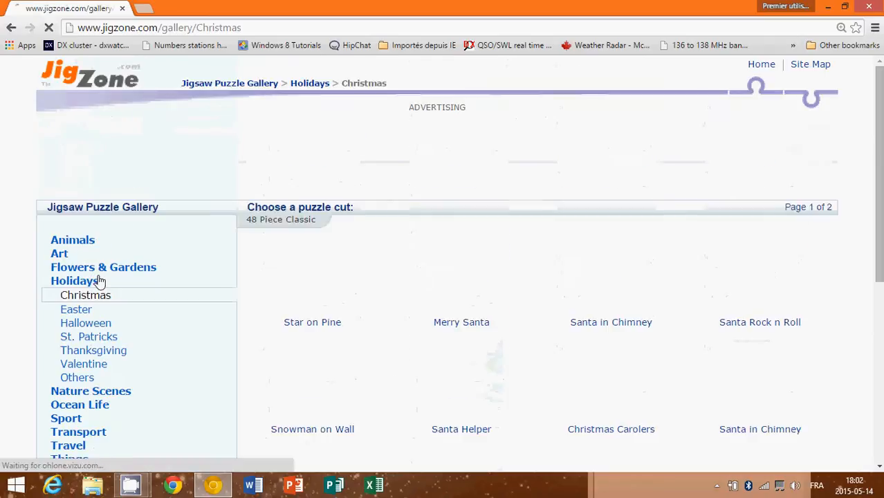
scroll(down, 3)
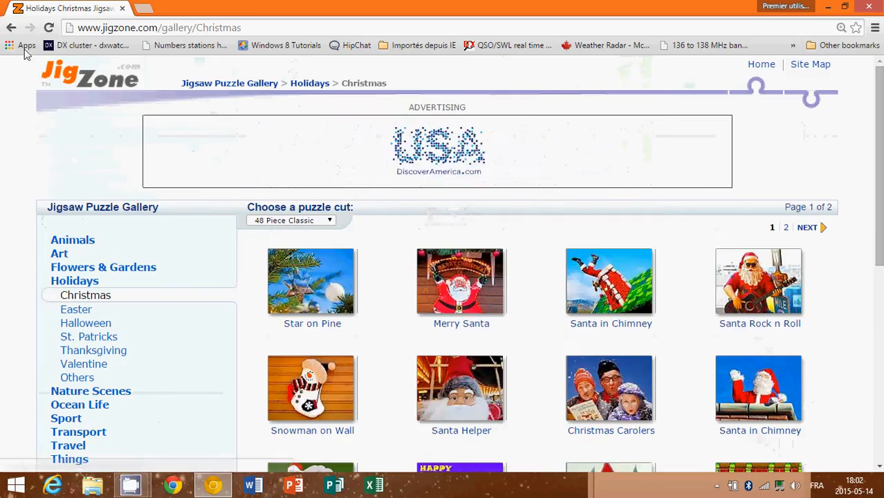
Go back to the full gallery and return to the JigZone home page.
click(230, 84)
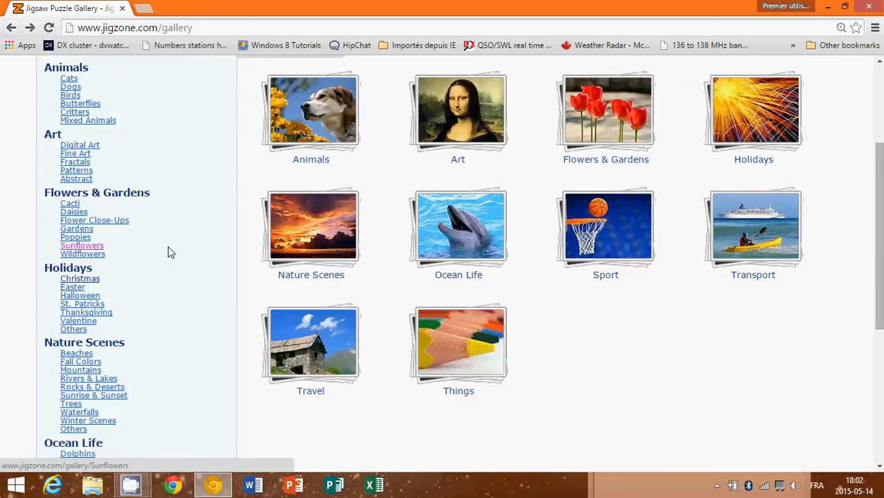
scroll(down, 3)
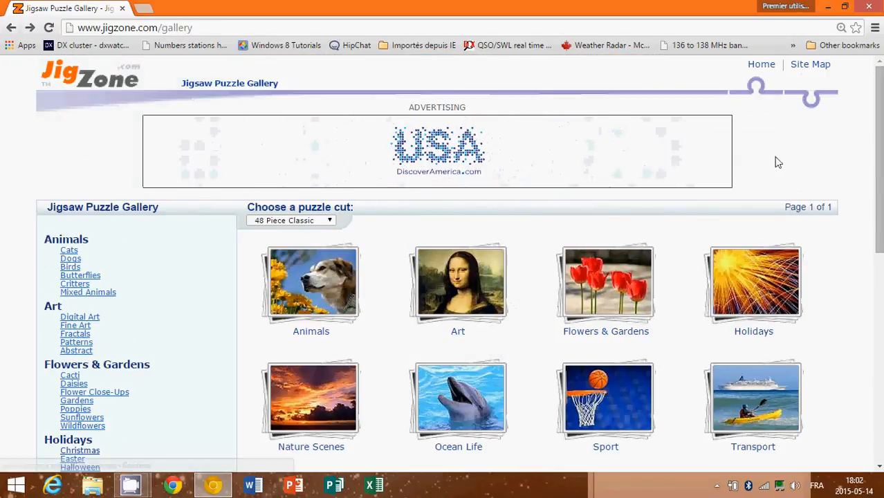
mouse_move(780, 149)
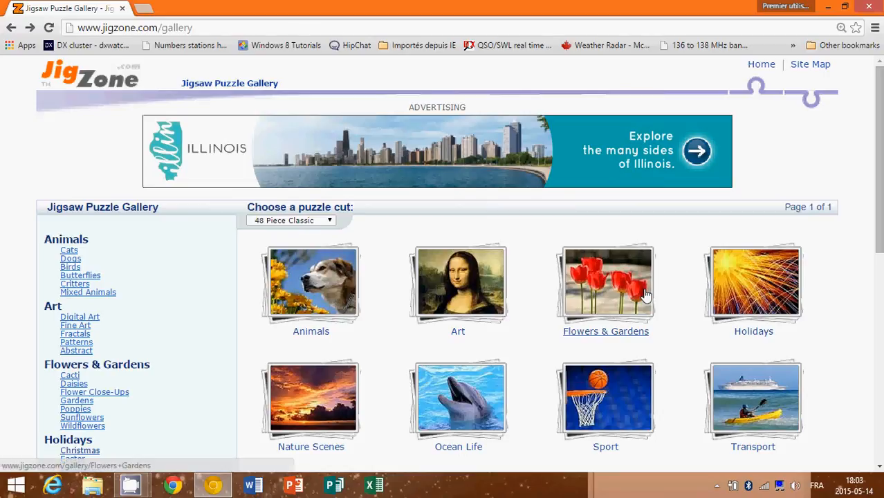
scroll(down, 3)
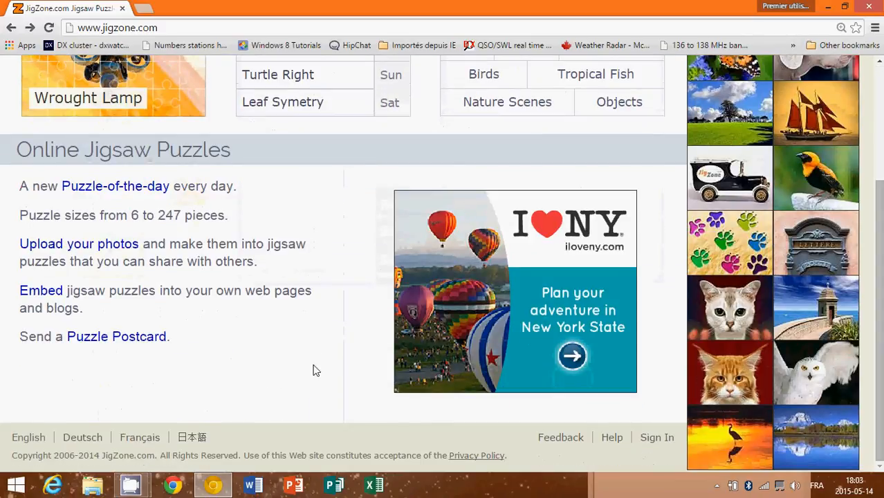
mouse_move(115, 185)
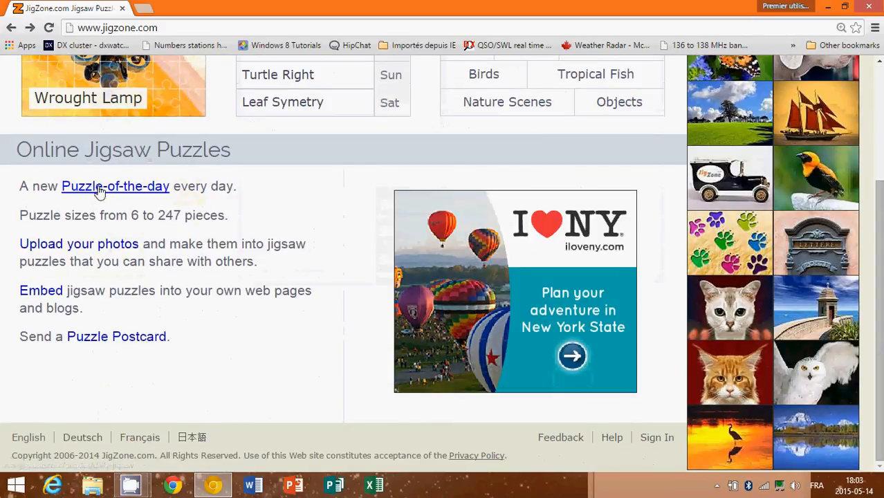
mouse_move(214, 186)
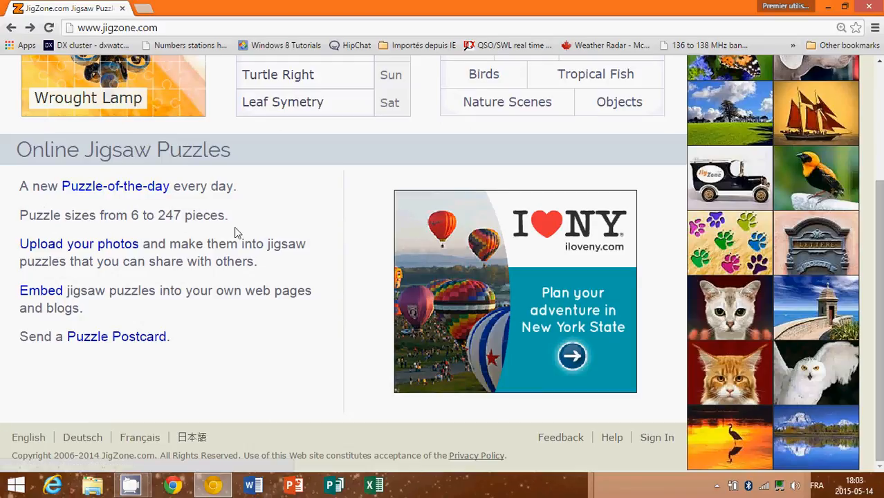
mouse_move(39, 254)
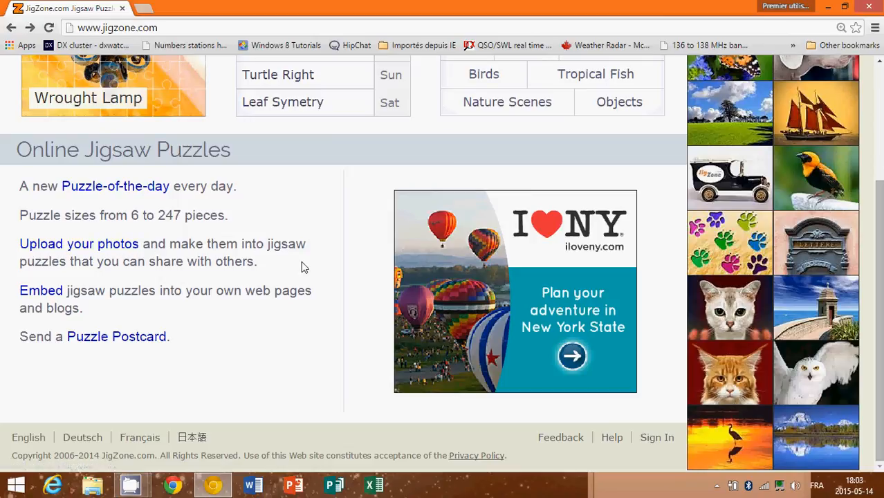
mouse_move(240, 267)
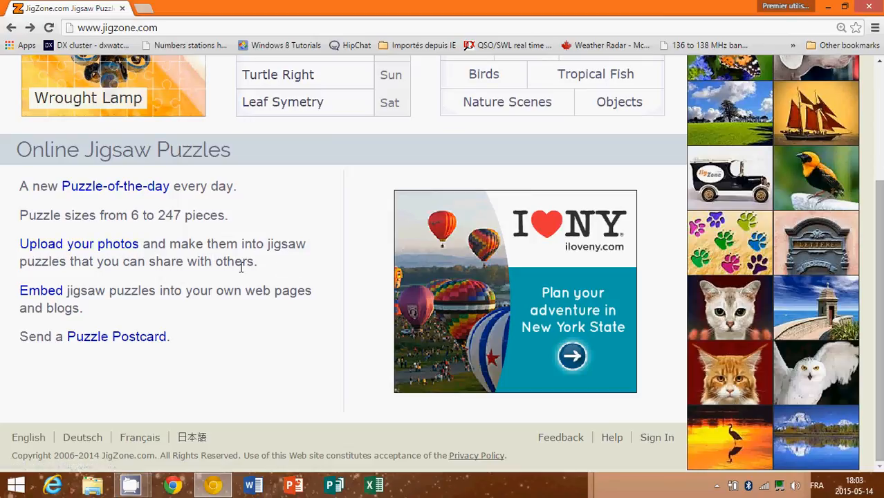
mouse_move(186, 305)
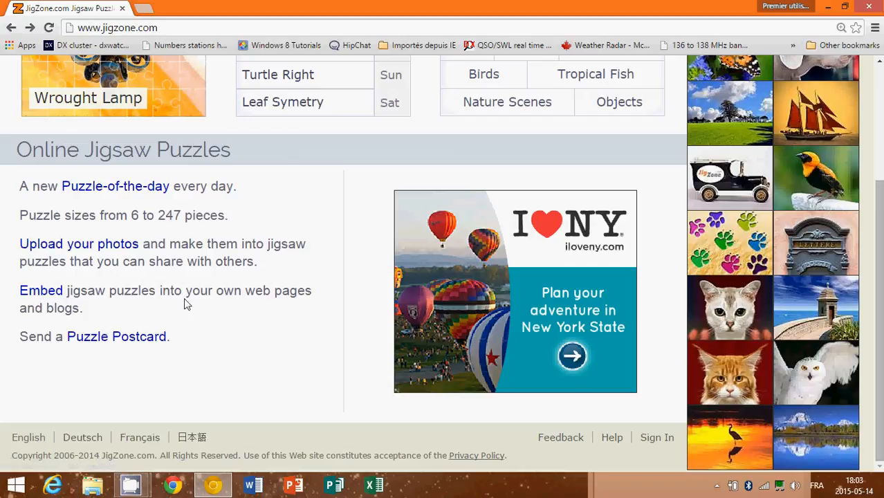
mouse_move(89, 316)
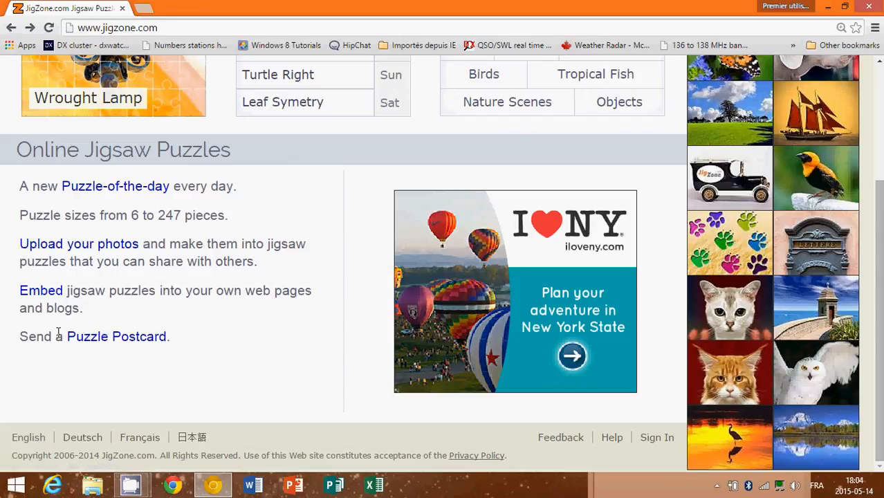
scroll(up, 3)
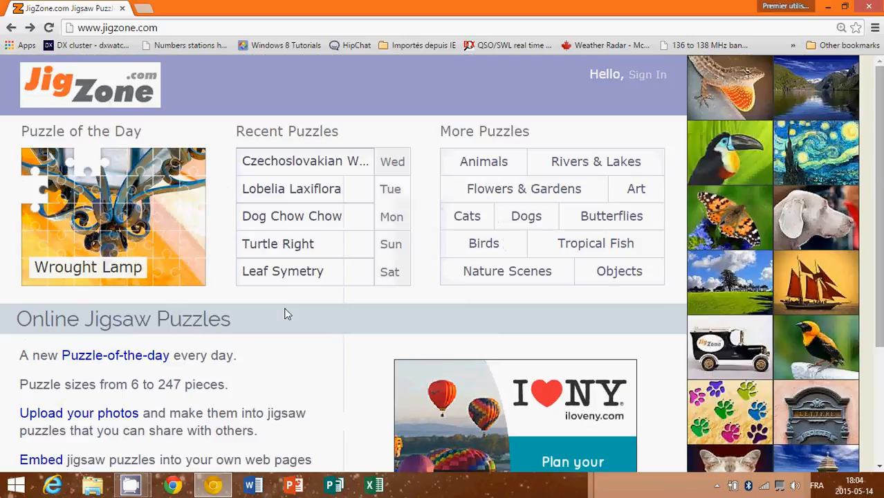
scroll(down, 3)
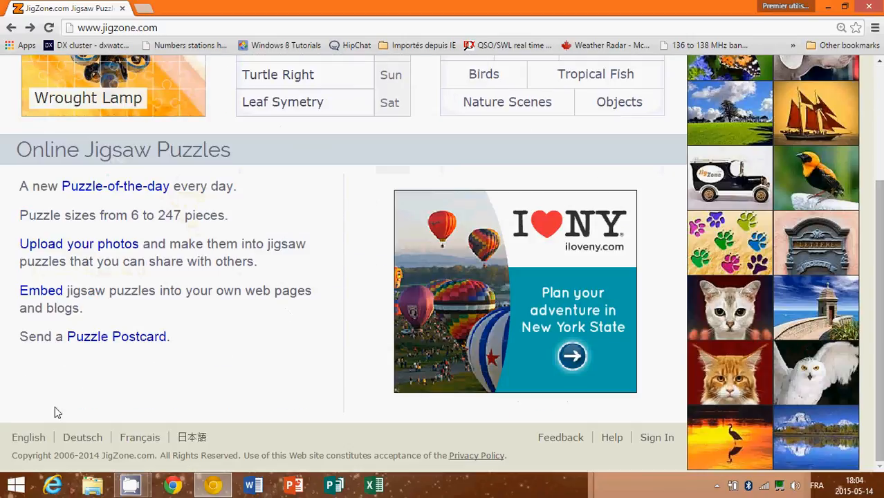
mouse_move(219, 437)
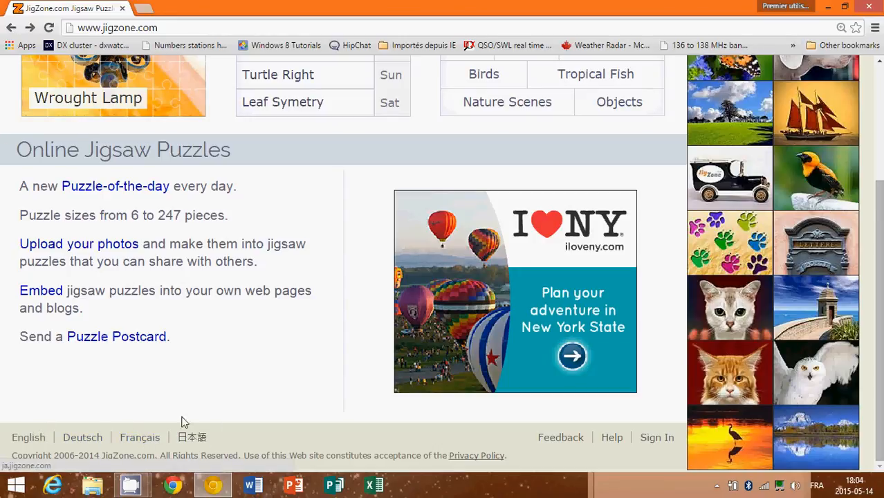
scroll(up, 3)
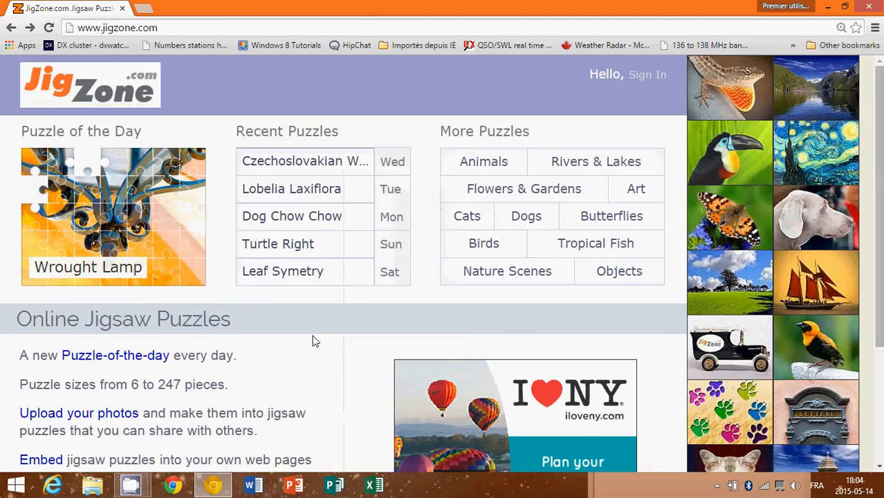
mouse_move(291, 22)
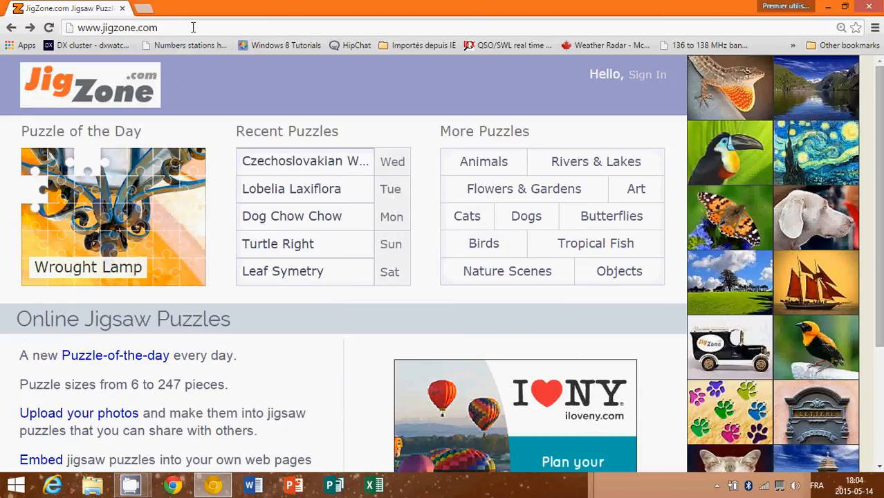
click(118, 28)
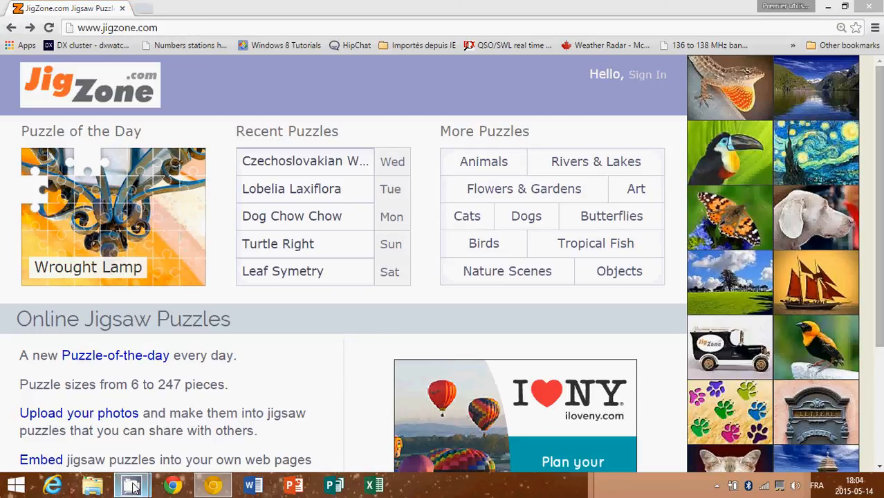
click(132, 484)
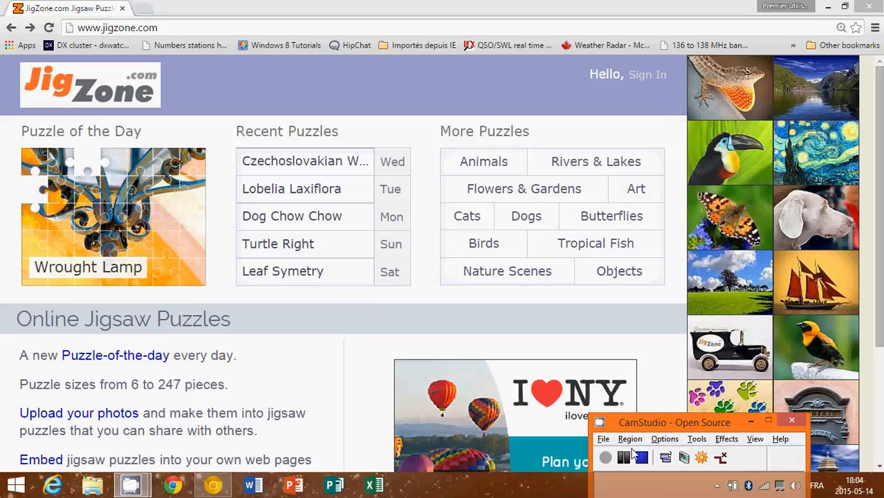
click(639, 456)
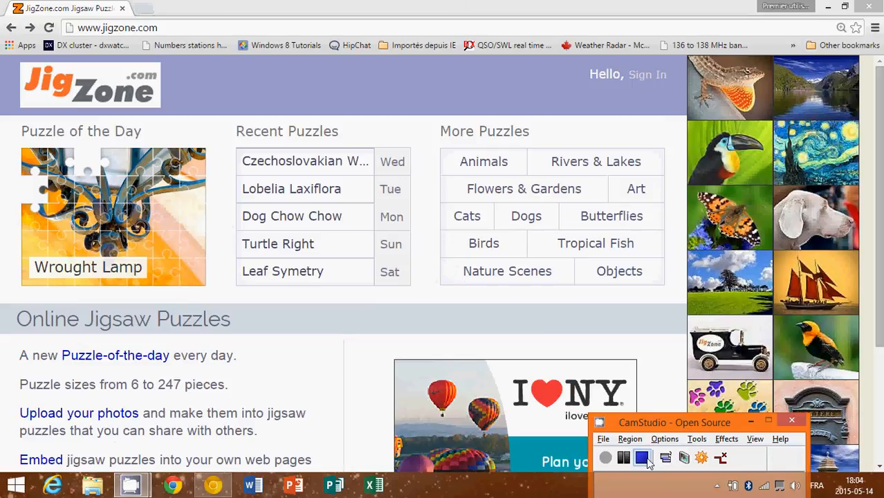